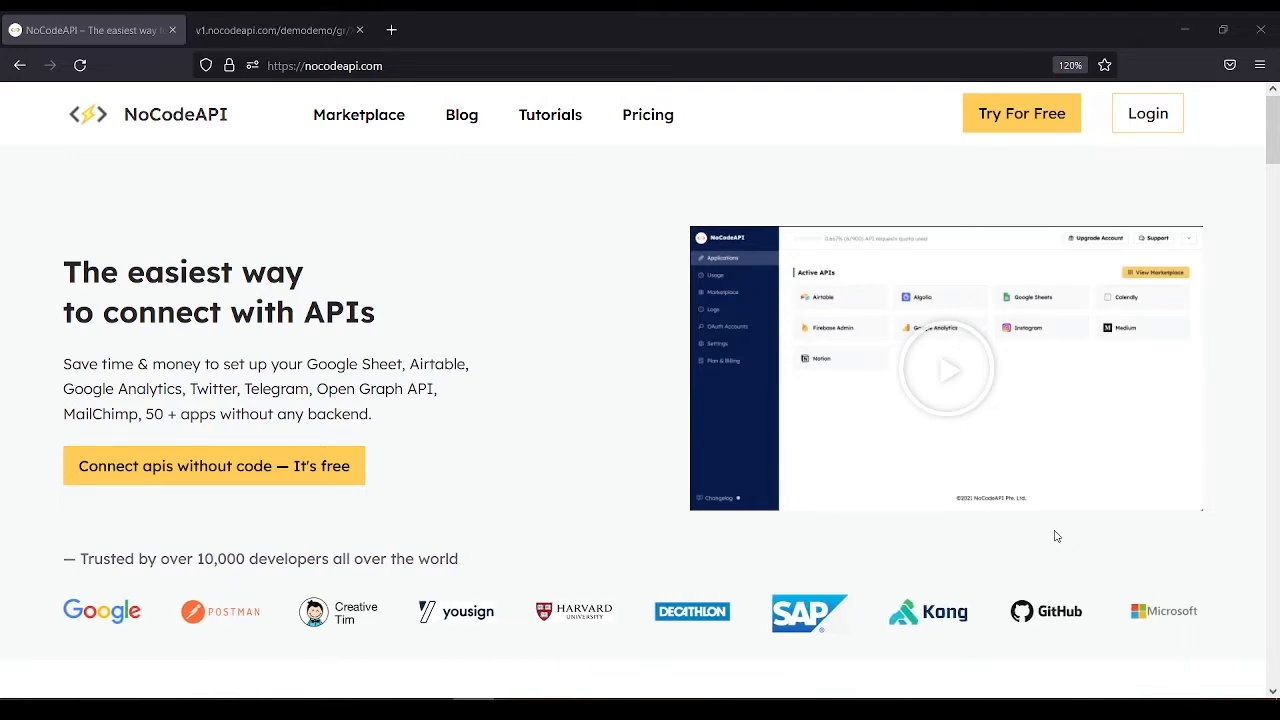
mouse_move(1060, 546)
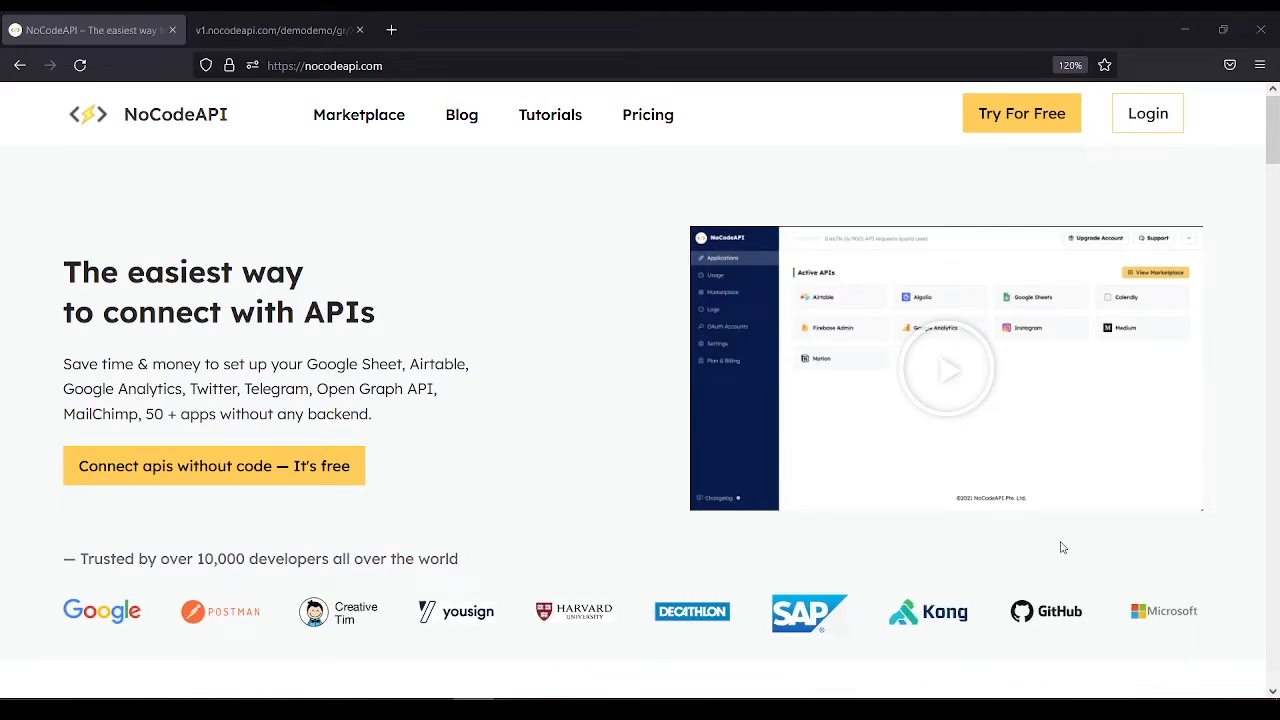
- Sign in from the NoCodeAPI homepage to reach the project dashboard of active applications
click(1148, 112)
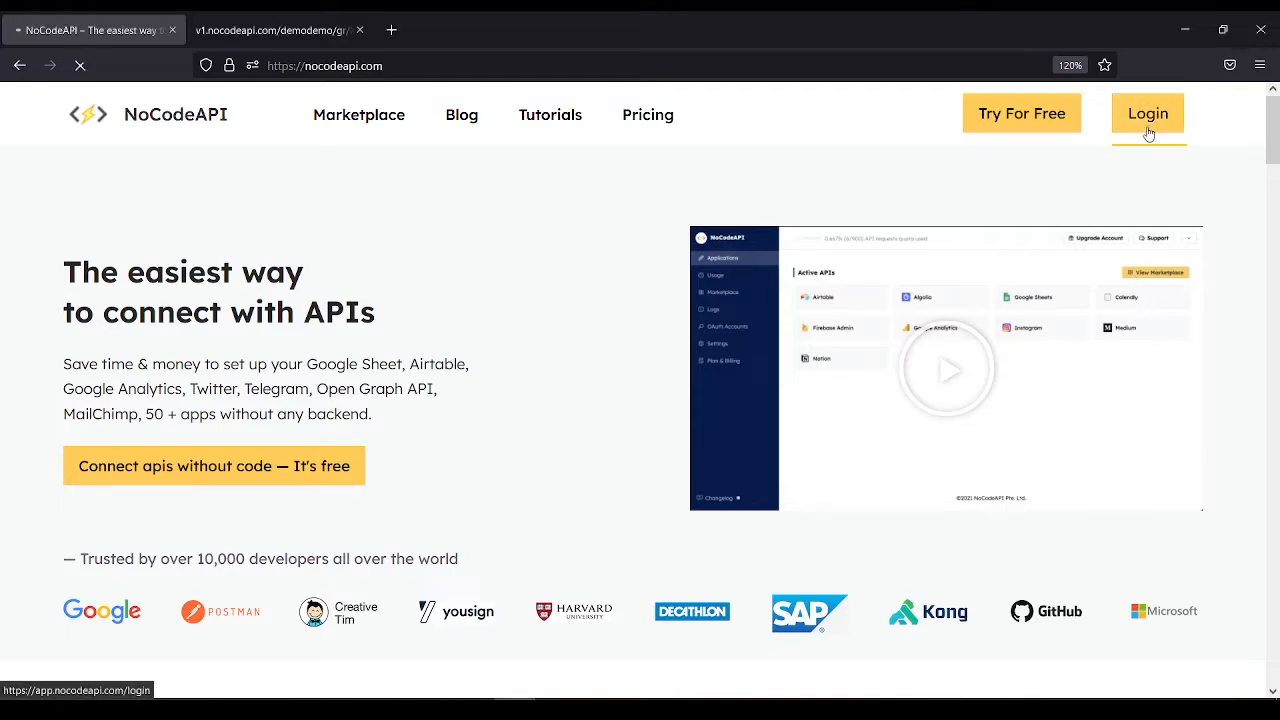
click(1148, 112)
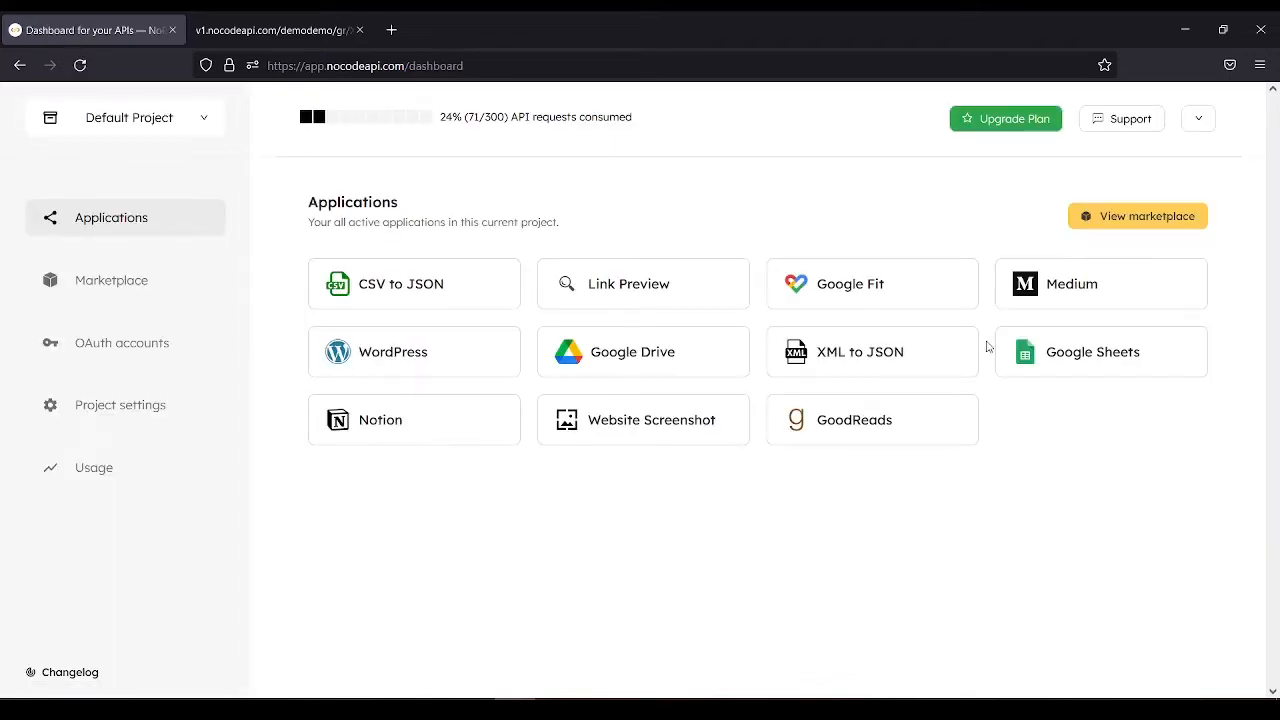
- Search the marketplace for 'good' and choose Use this API on the GoodReads card
click(1136, 216)
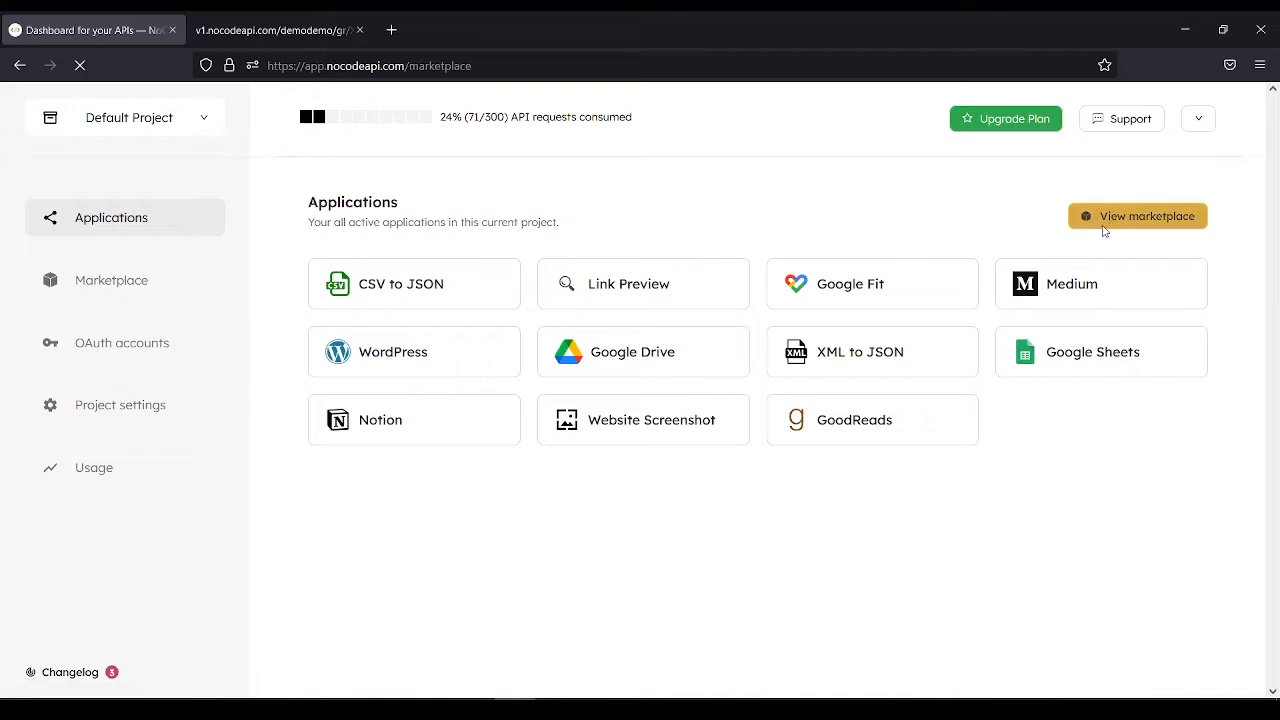
click(1136, 216)
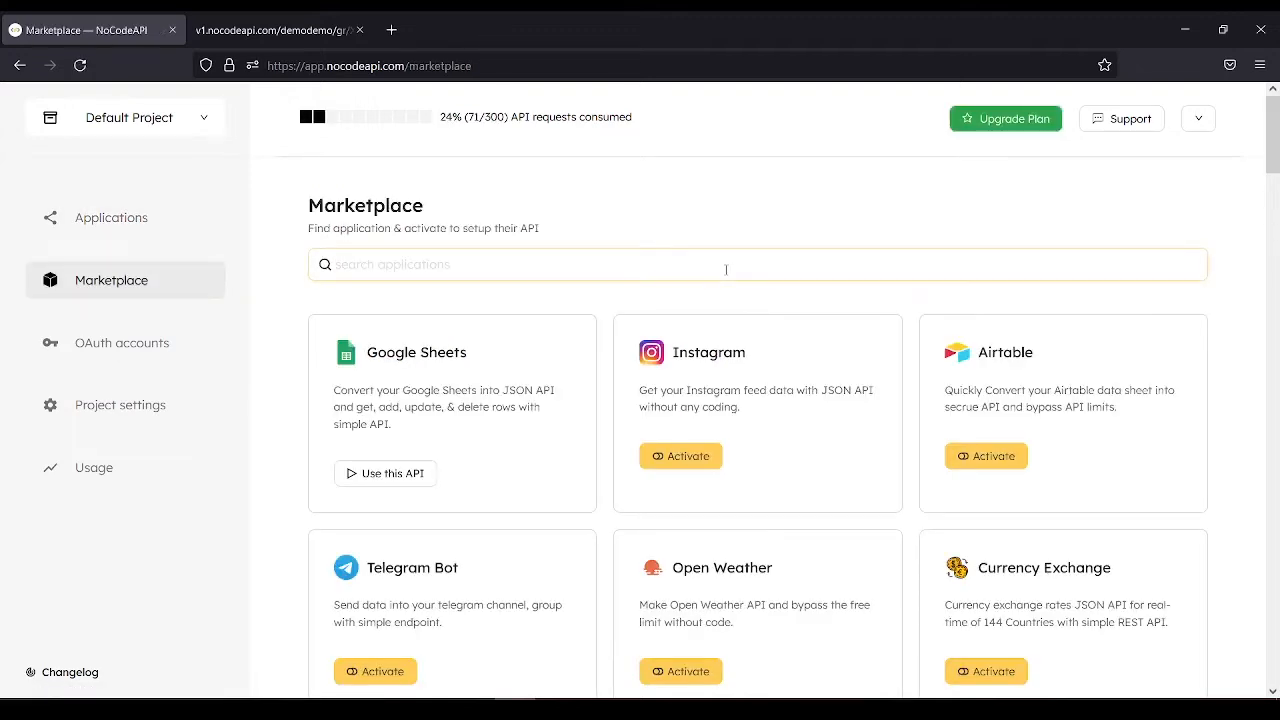
text(good)
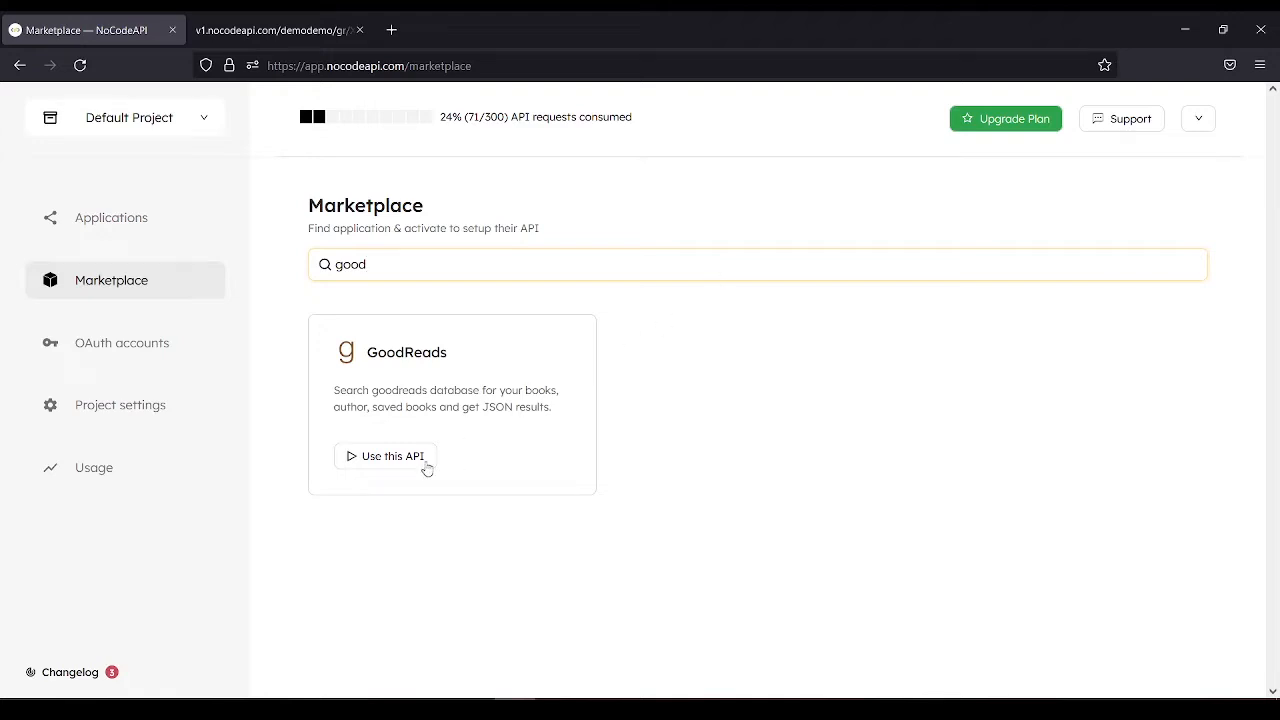
click(384, 456)
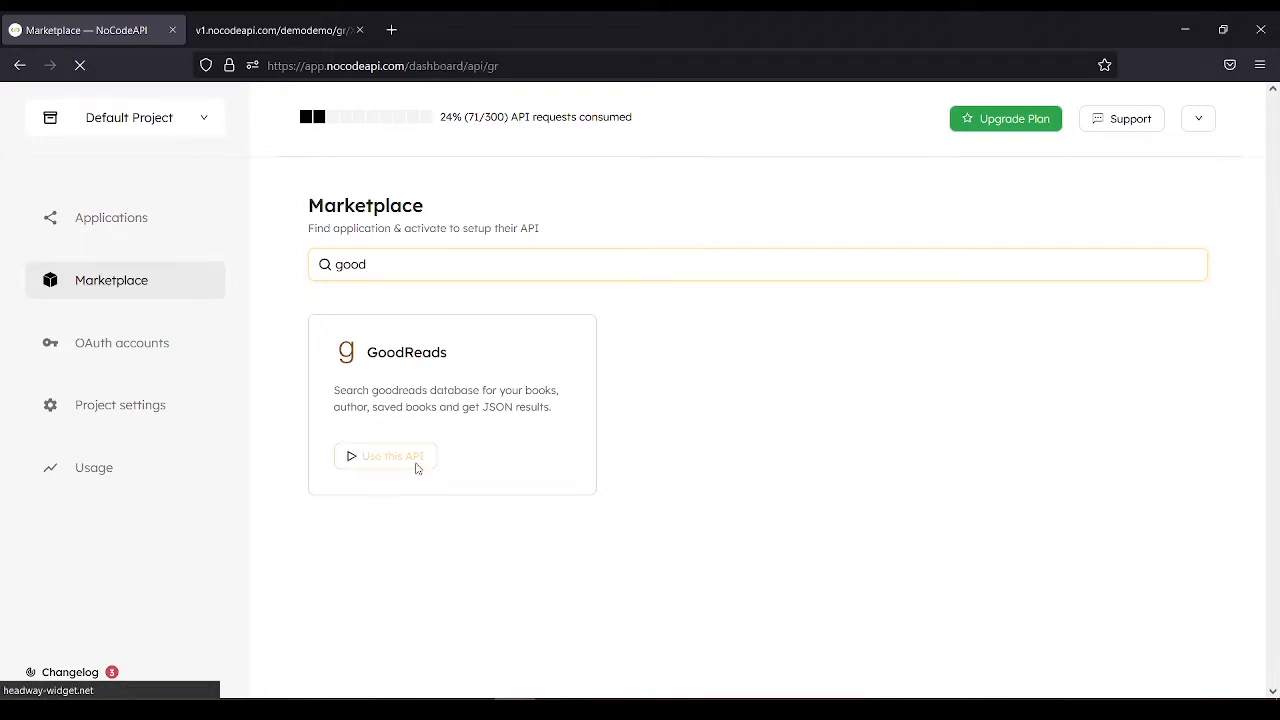
click(384, 456)
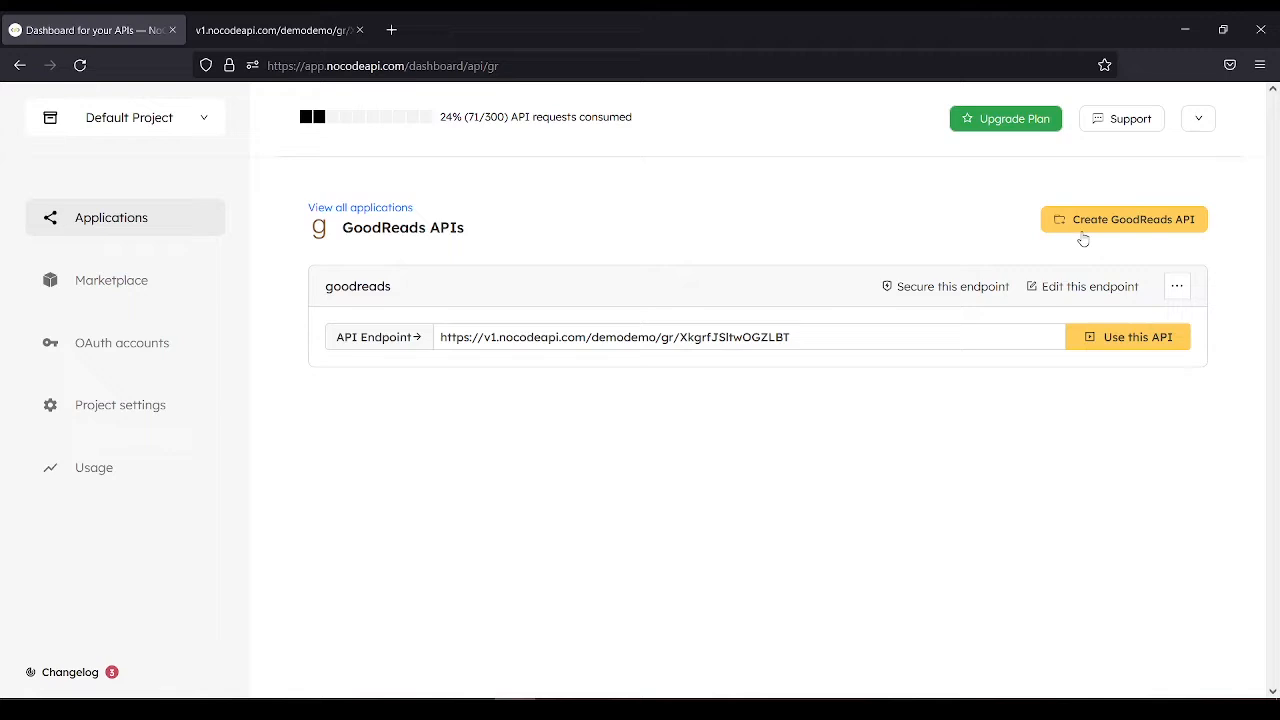
- Create a new GoodReads API named 'good' with the pasted GoodReads API key
click(1124, 218)
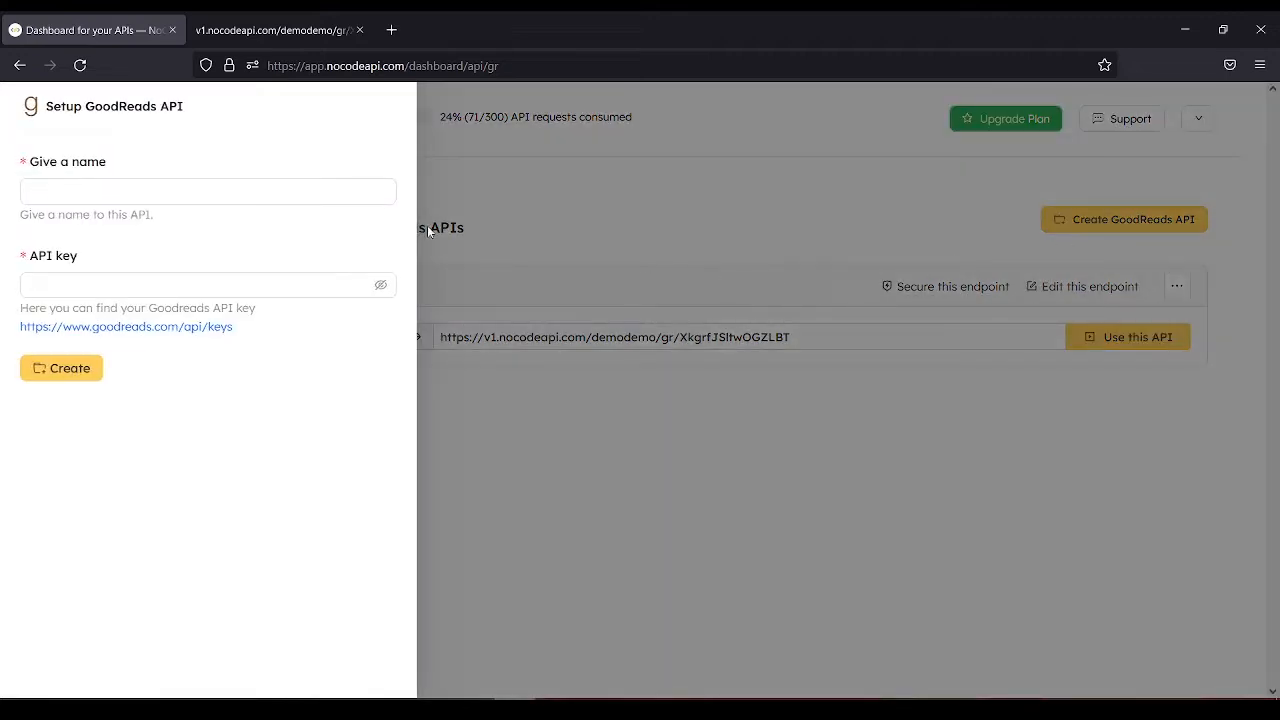
click(208, 192)
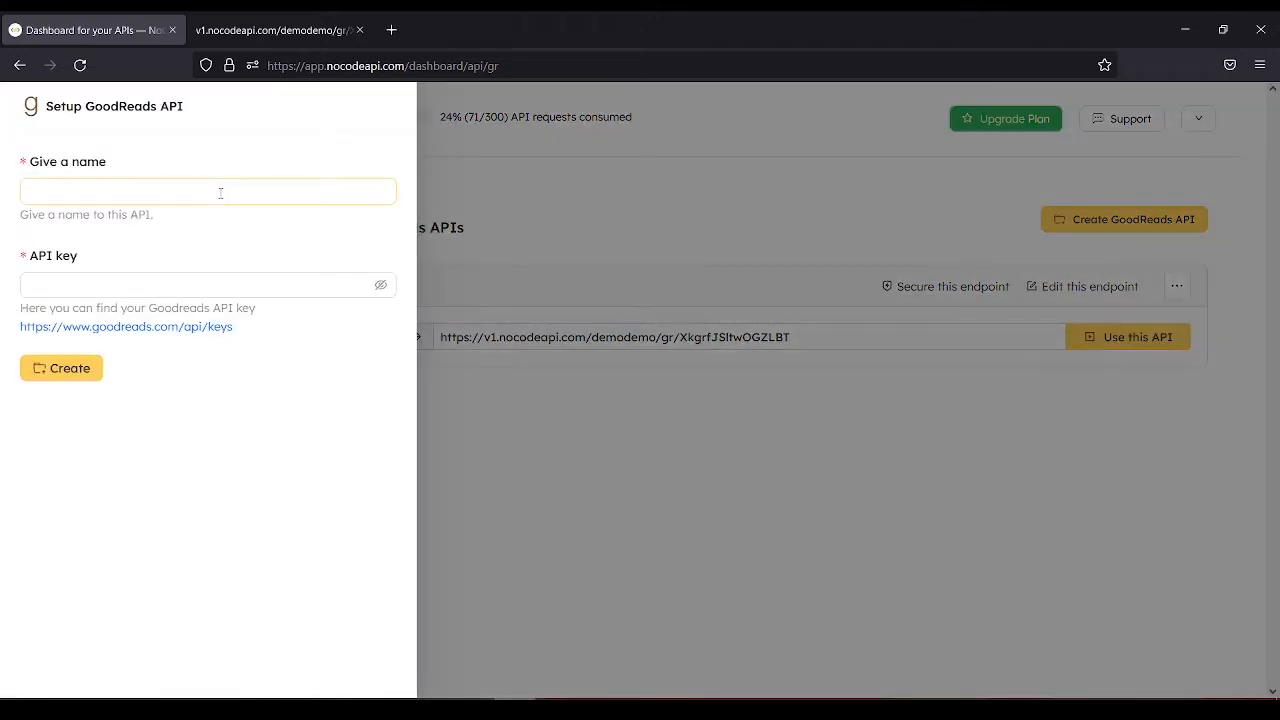
text(good)
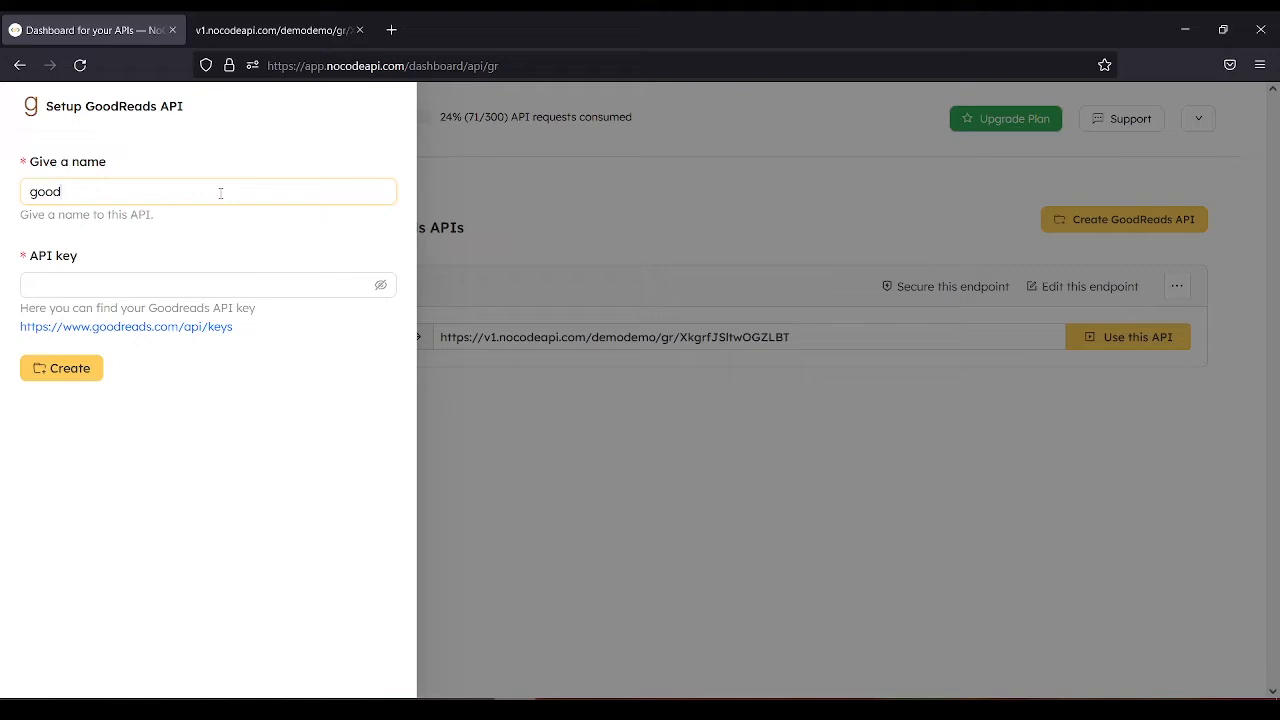
click(200, 284)
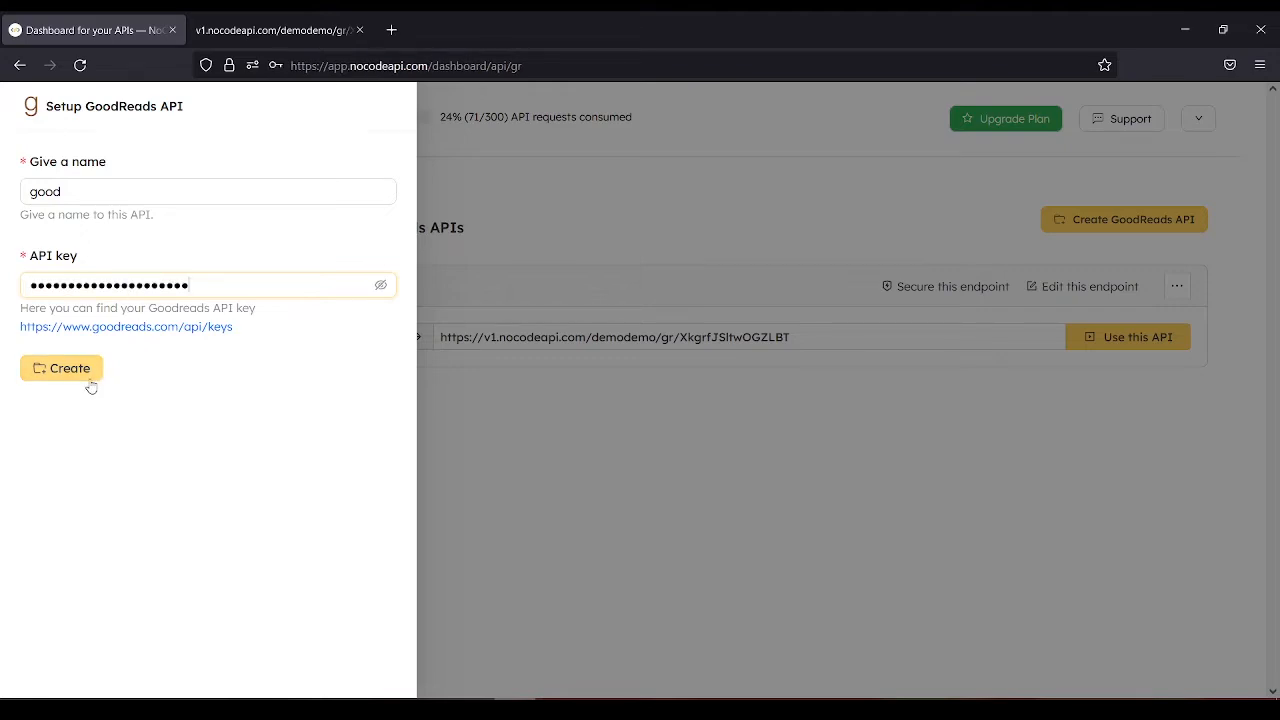
click(60, 368)
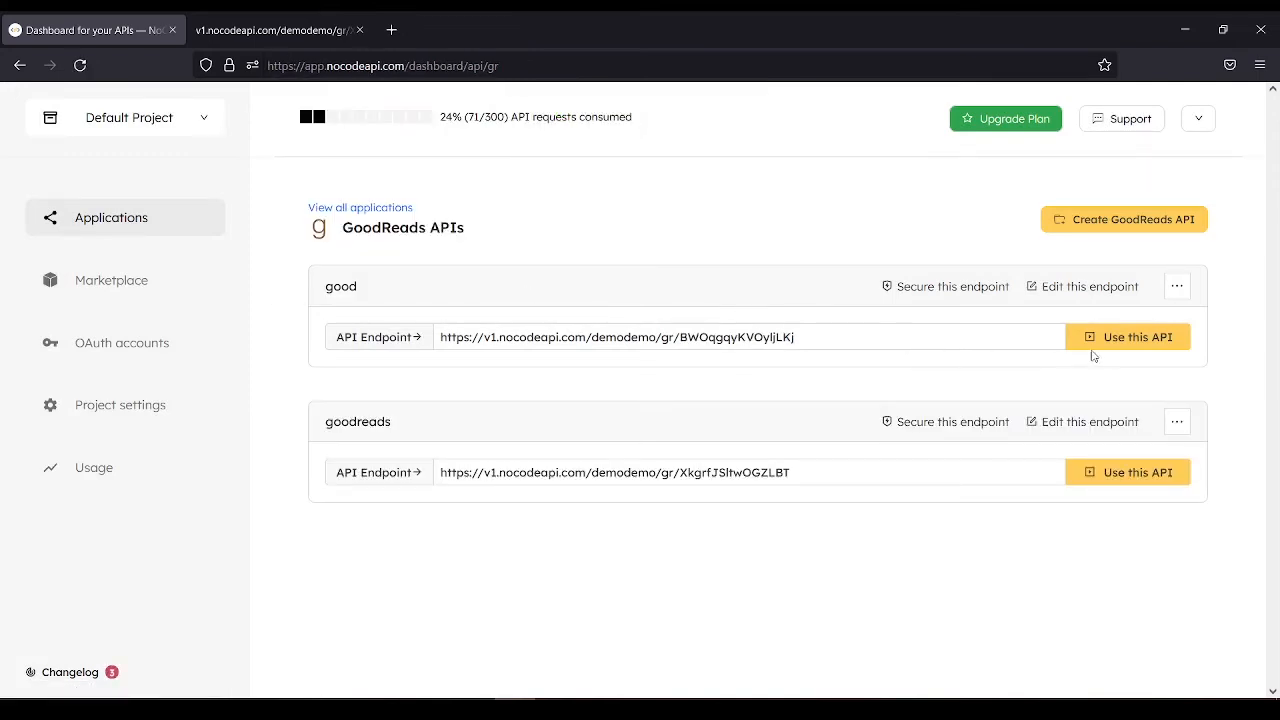
- Run a Search Books test on the good endpoint with q set to 'harry potter', returning JSON results
click(1128, 336)
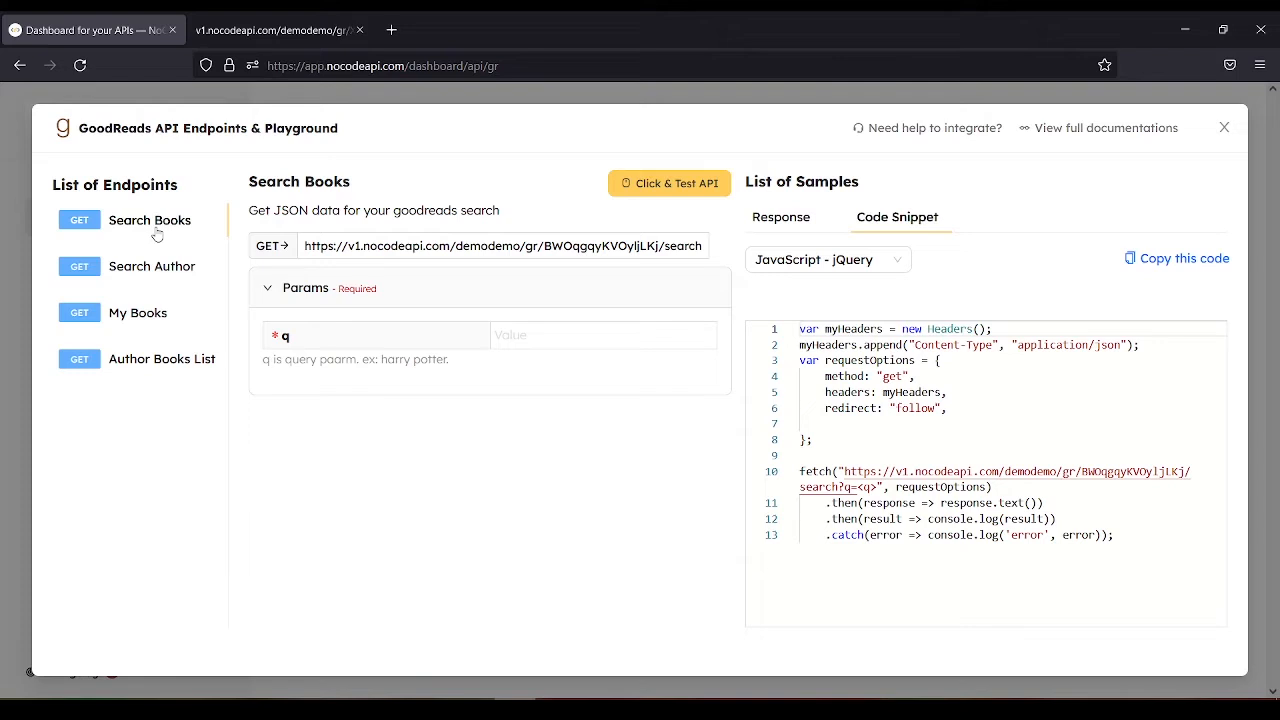
mouse_move(192, 286)
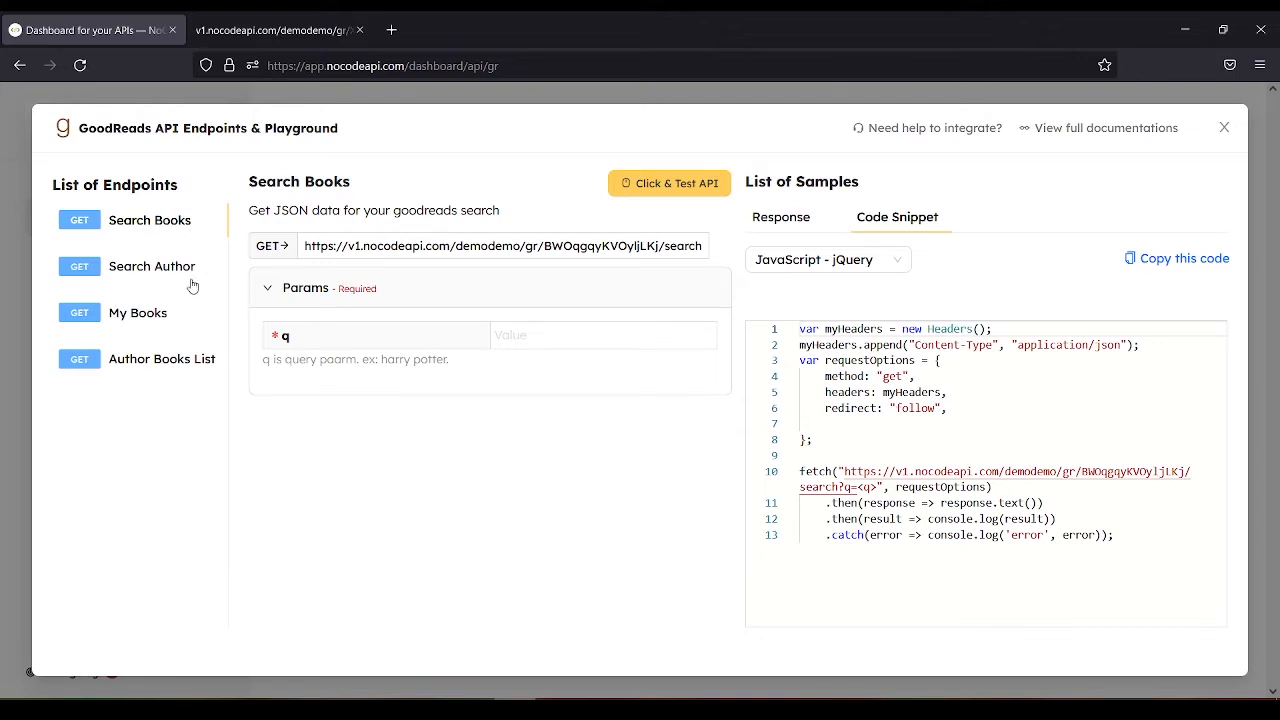
mouse_move(134, 364)
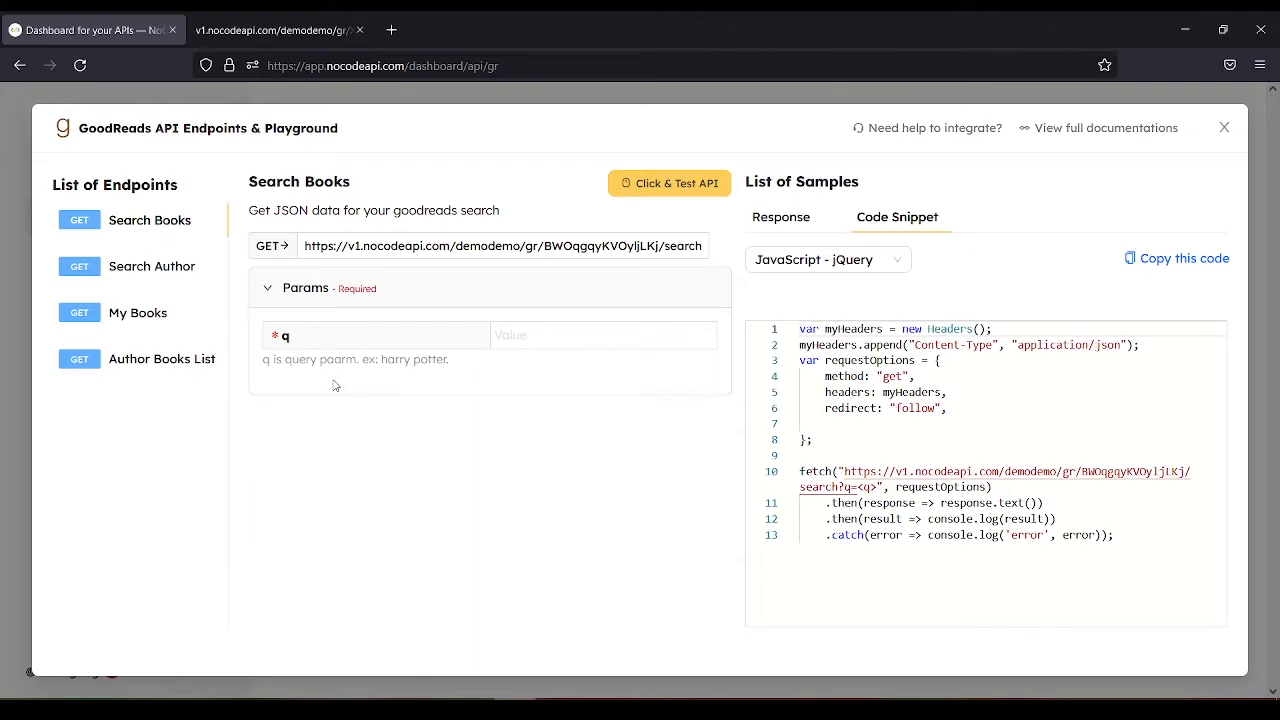
mouse_move(324, 388)
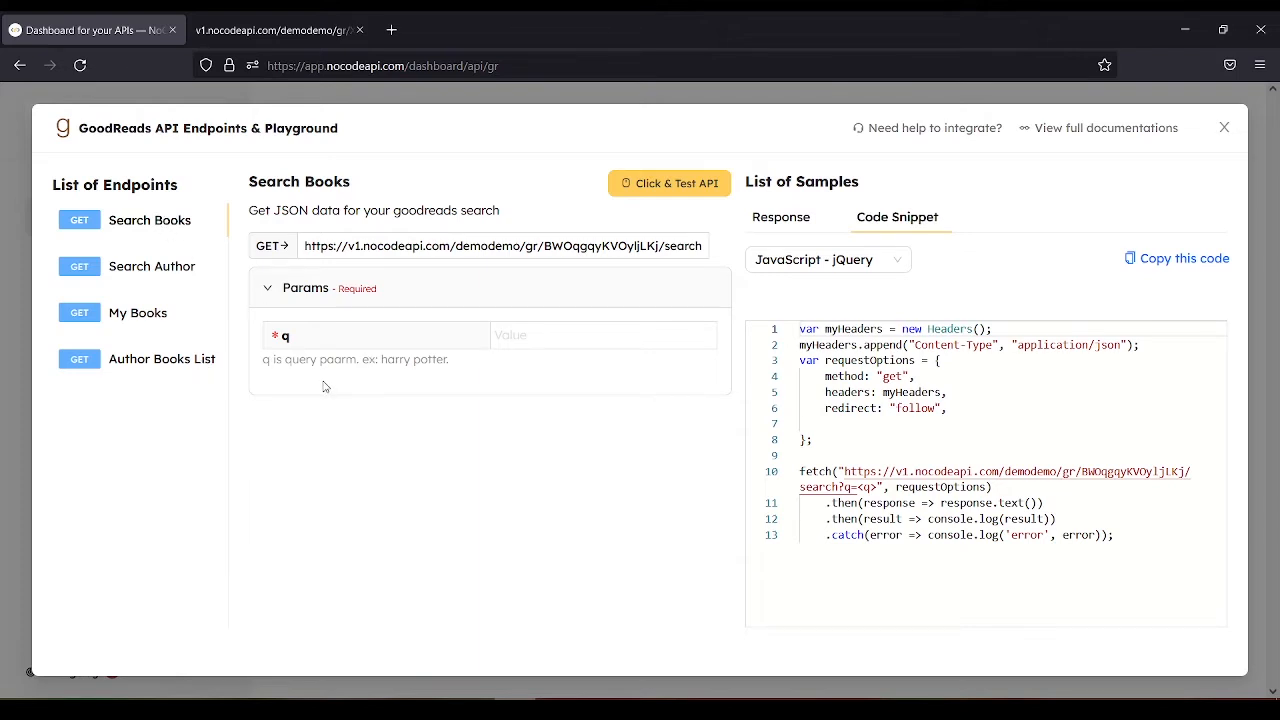
click(604, 336)
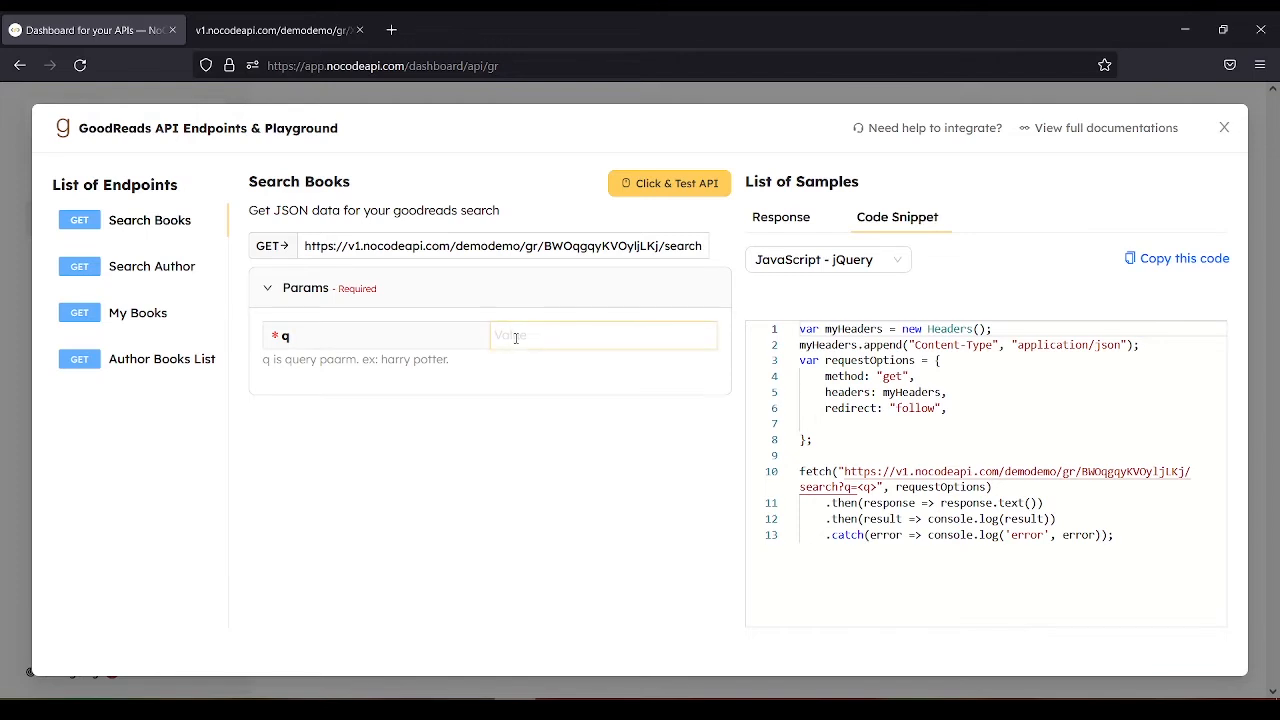
text(harry potter)
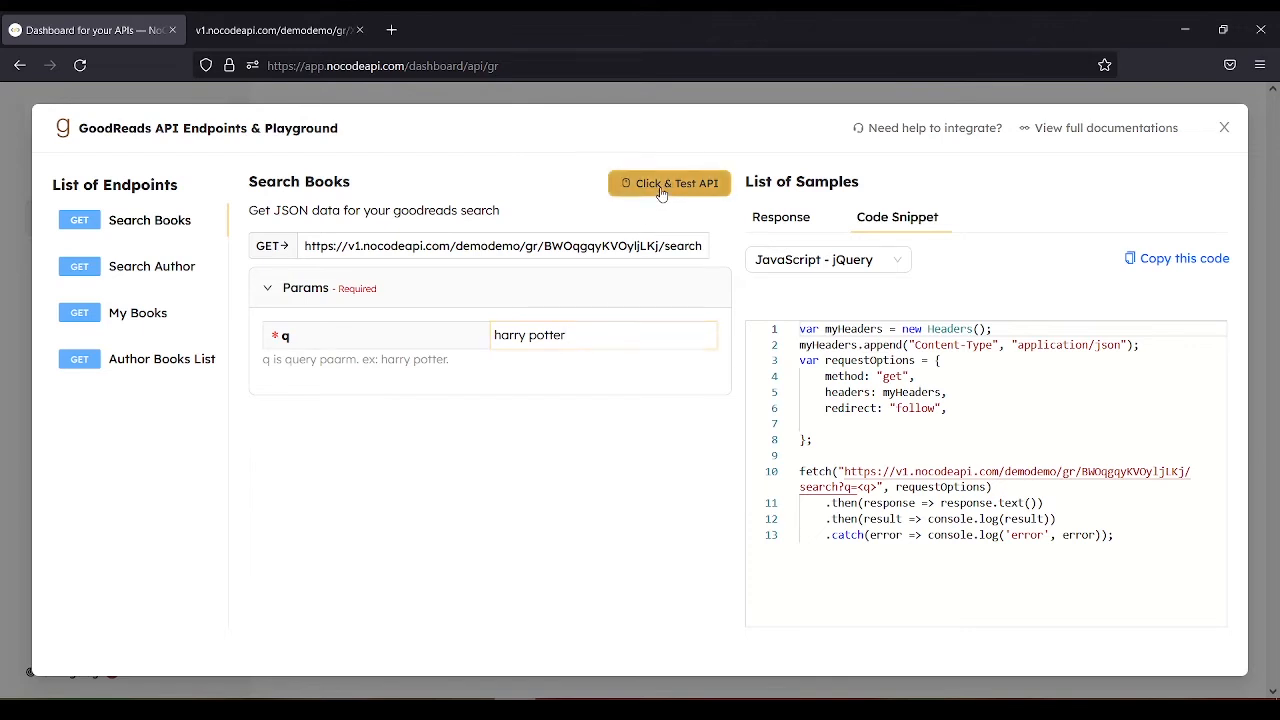
click(668, 184)
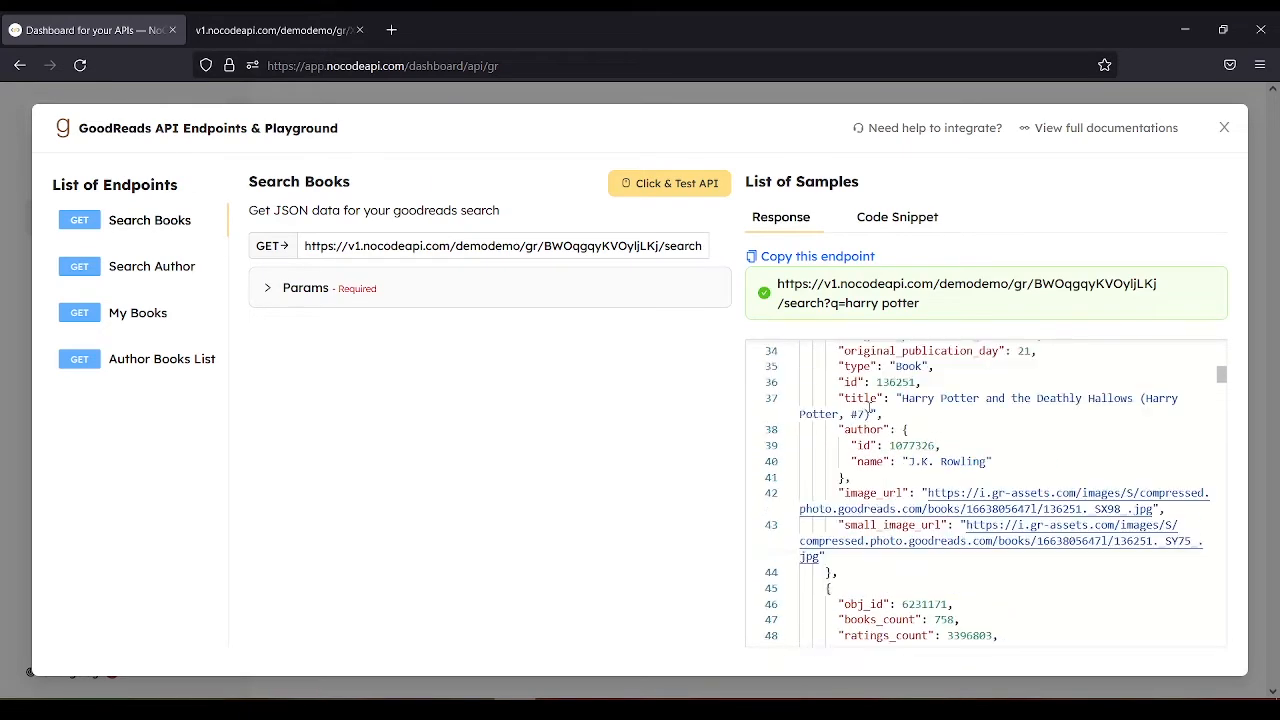
- Copy the search endpoint URL and view its Harry Potter JSON results in the other browser tab
click(816, 256)
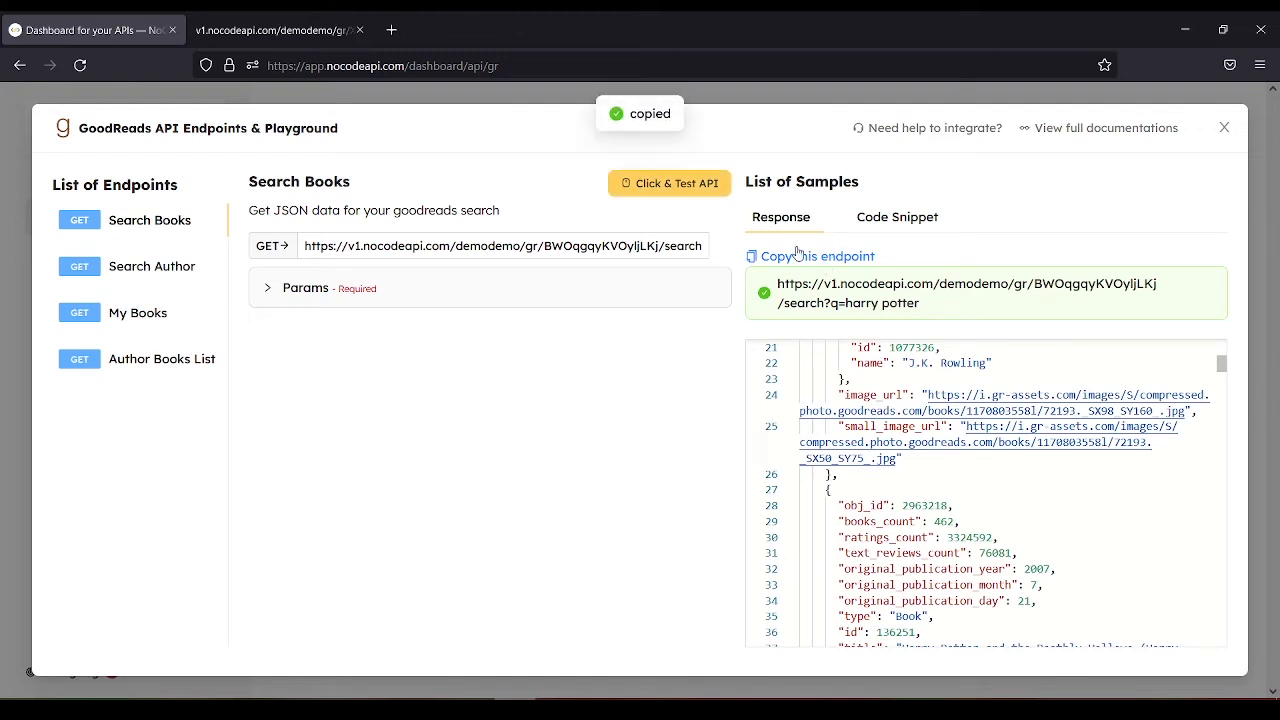
click(280, 30)
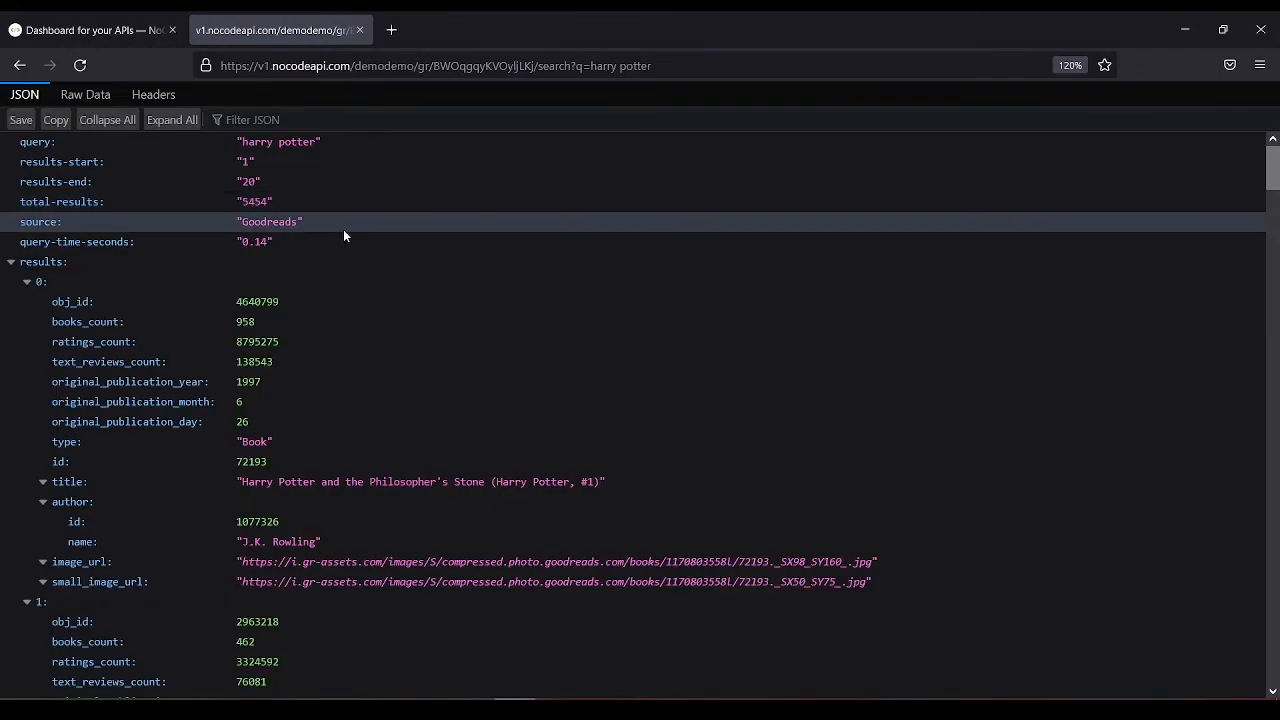
scroll(down, 3)
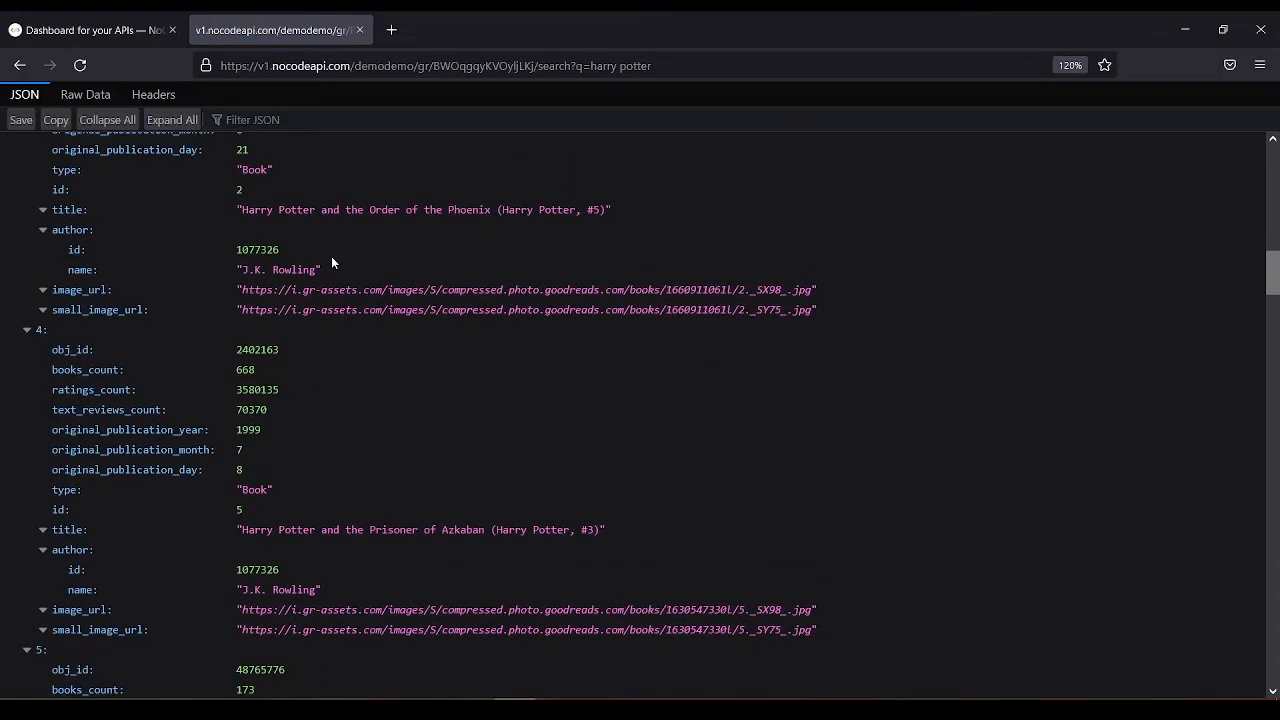
scroll(down, 3)
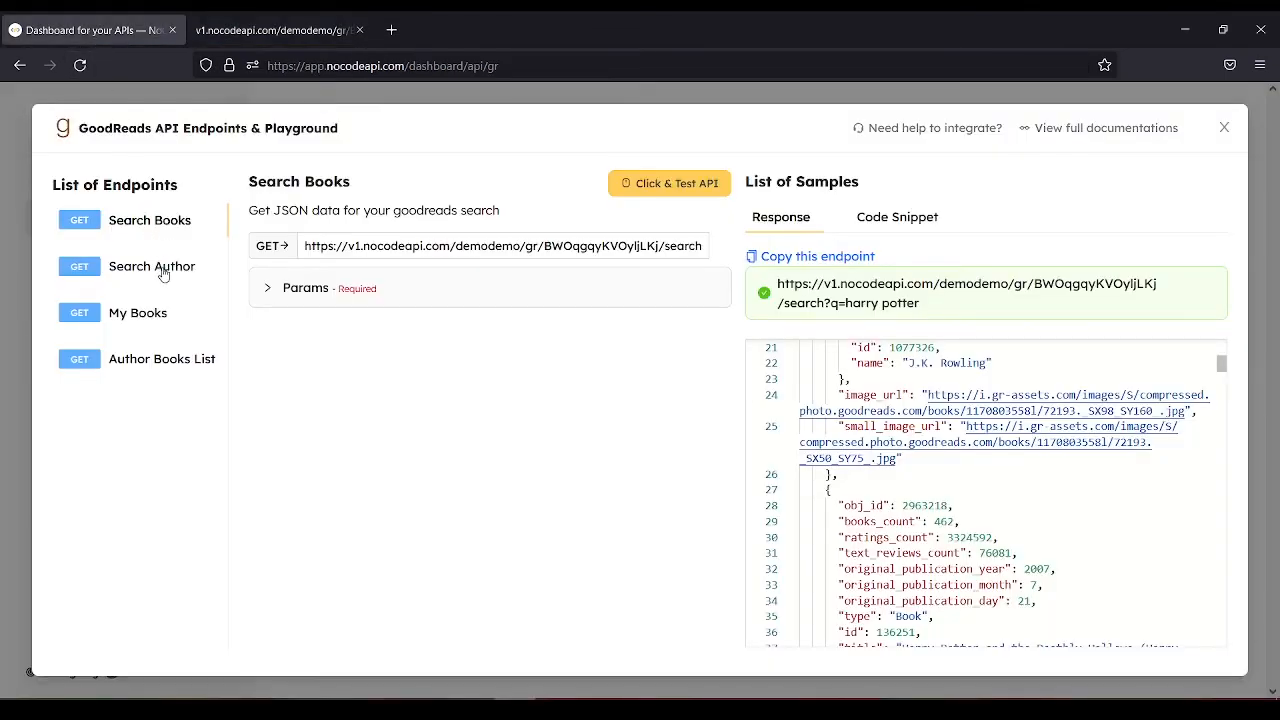
- Review the Search Author, My Books and Author Books List endpoints and their required parameters
click(152, 266)
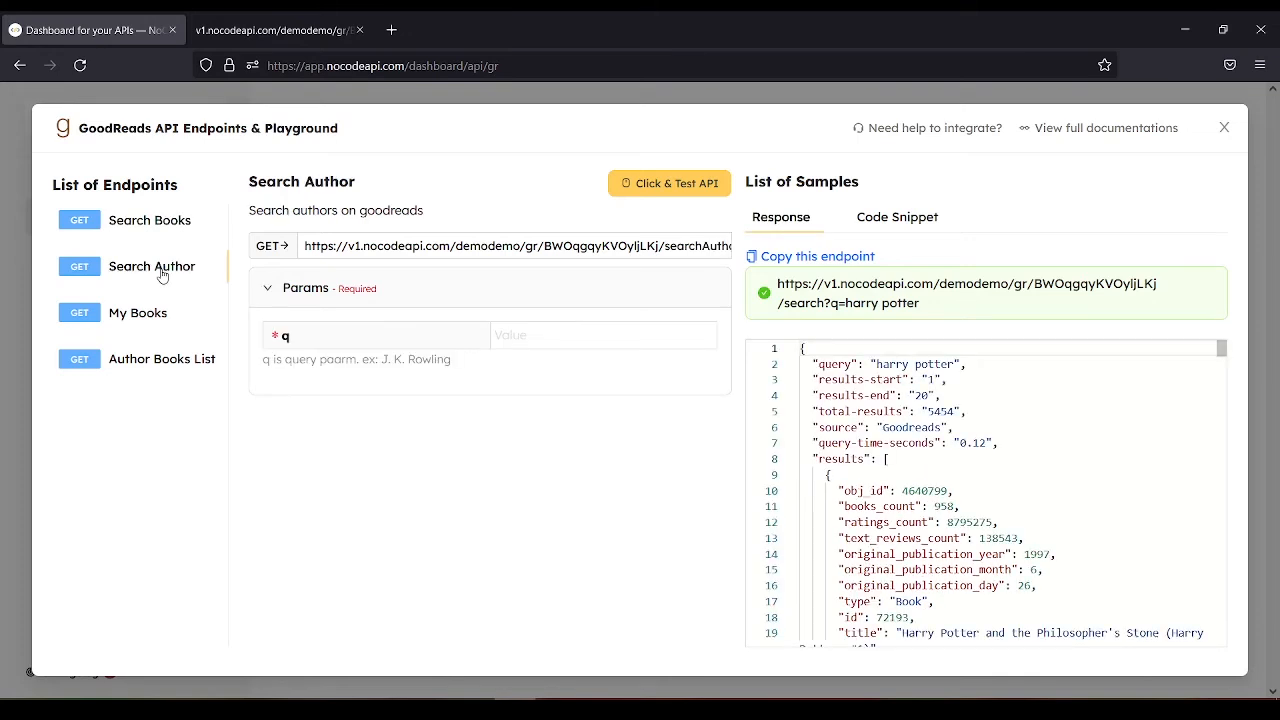
mouse_move(212, 314)
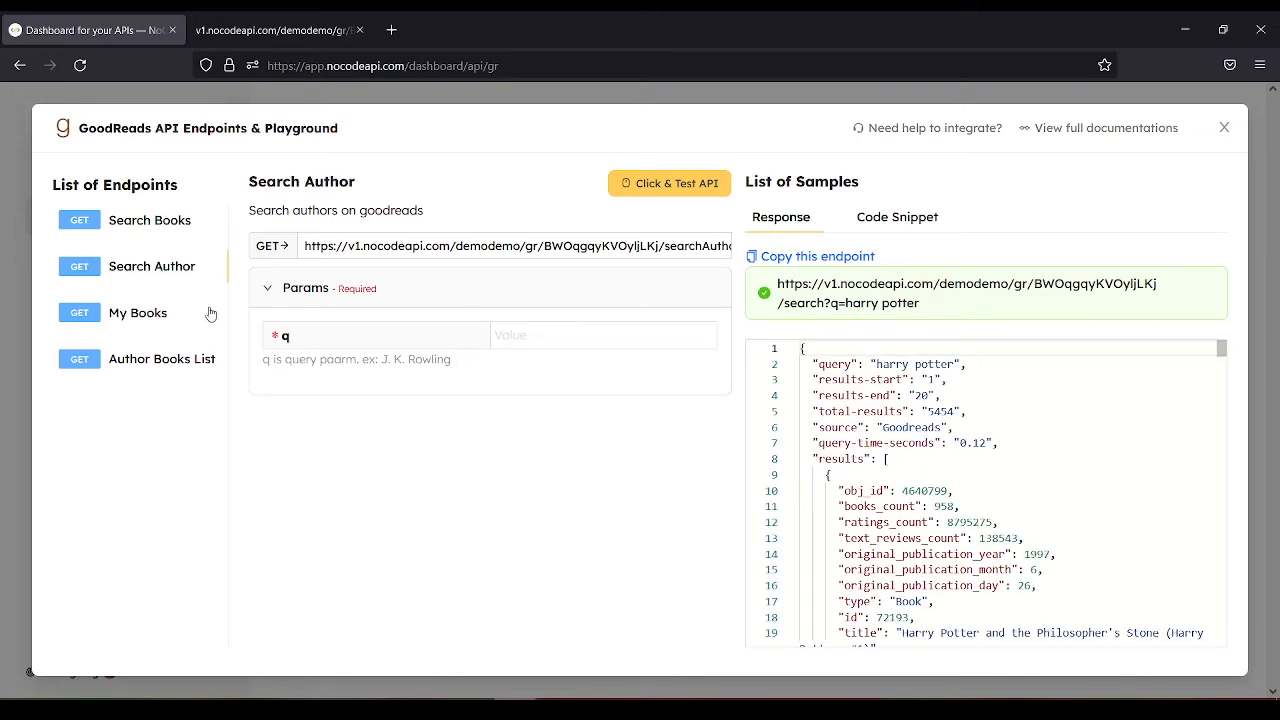
click(138, 312)
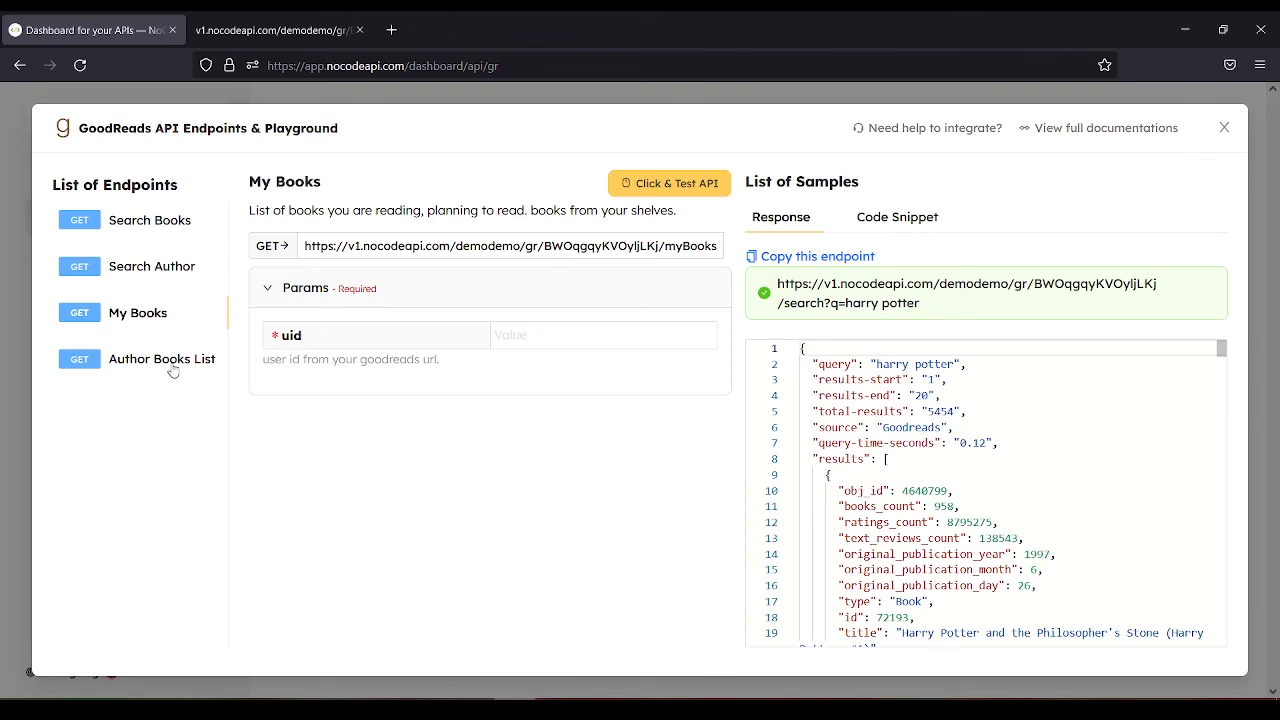
click(160, 358)
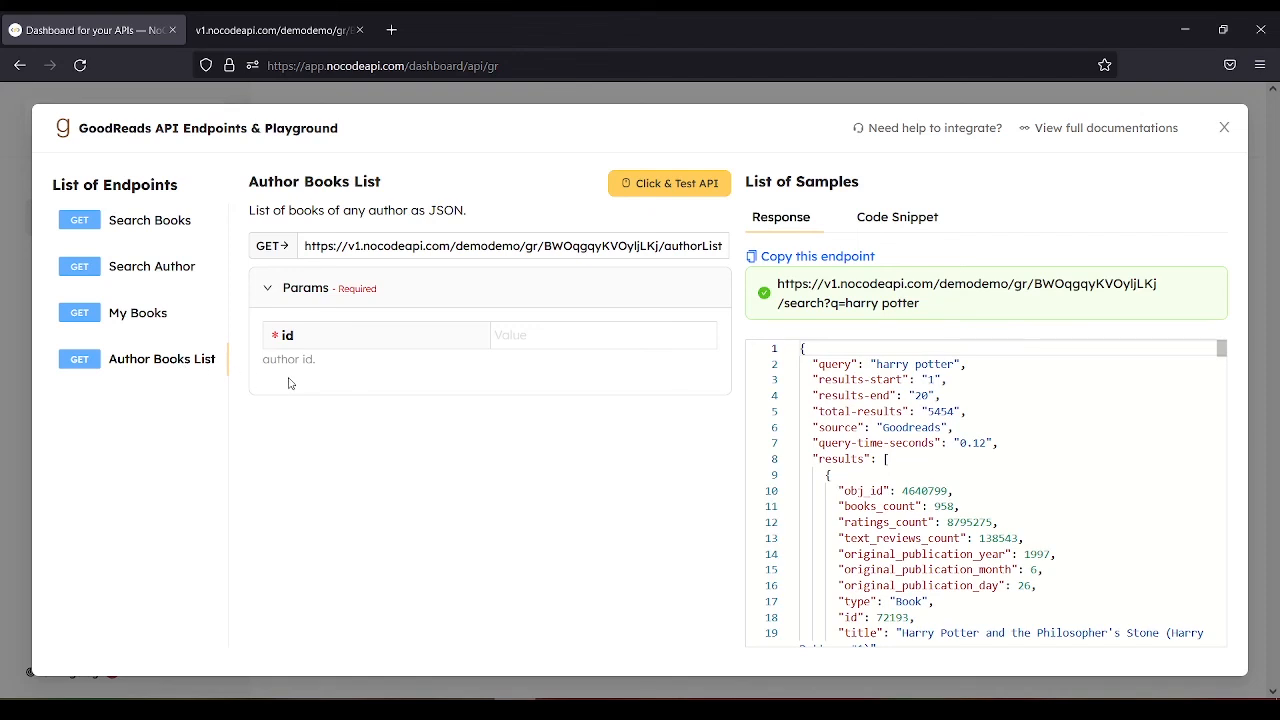
mouse_move(312, 384)
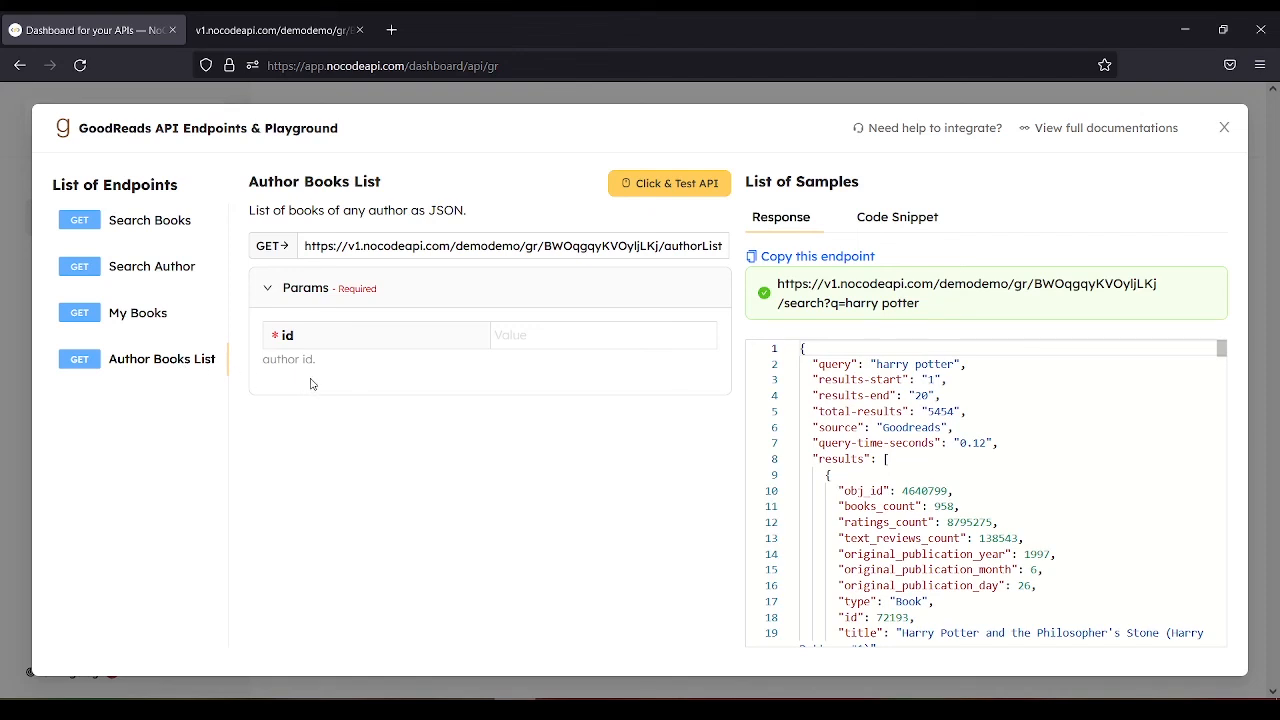